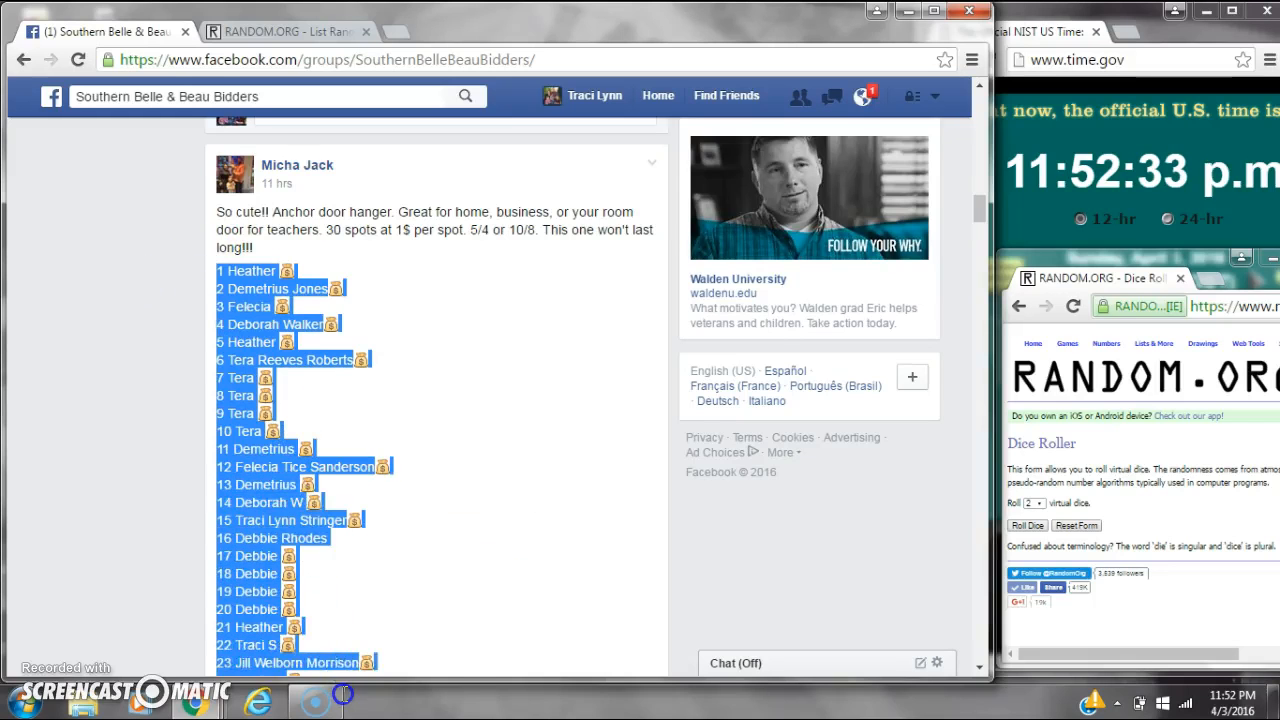
Paste the 30 numbered spot names into the List Randomizer text box.
scroll("down", 3)
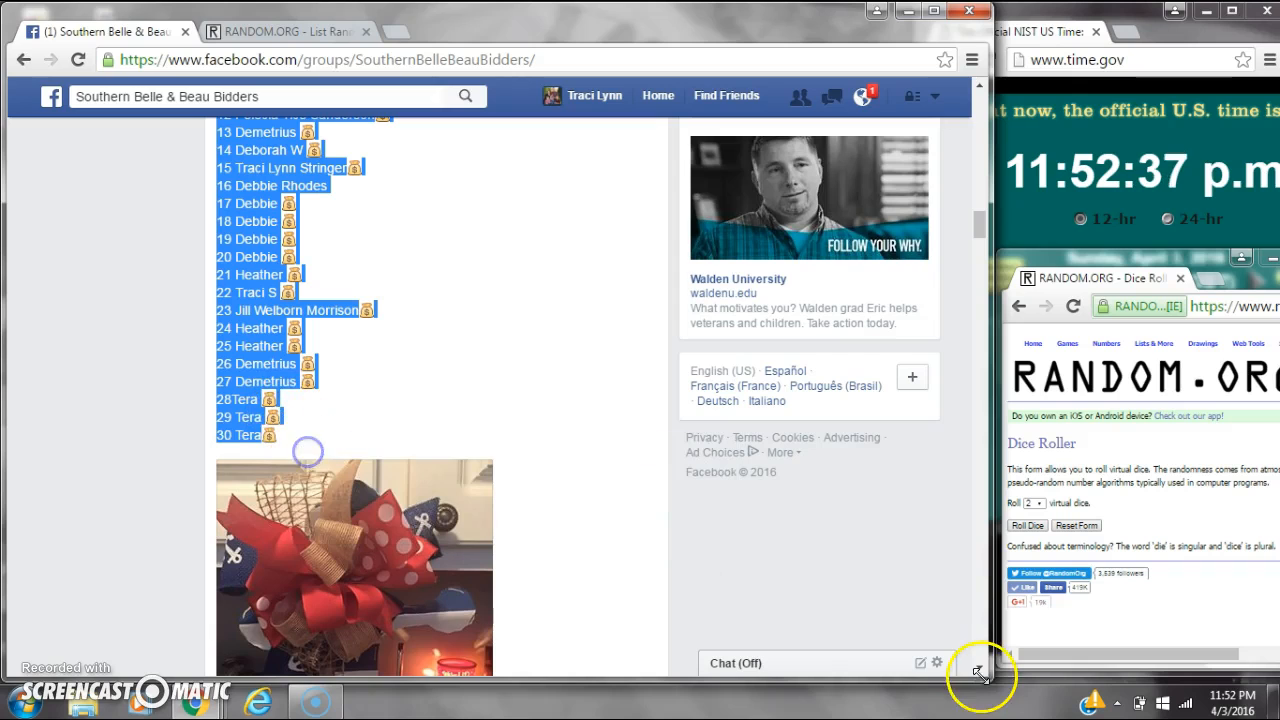
scroll("down", 3)
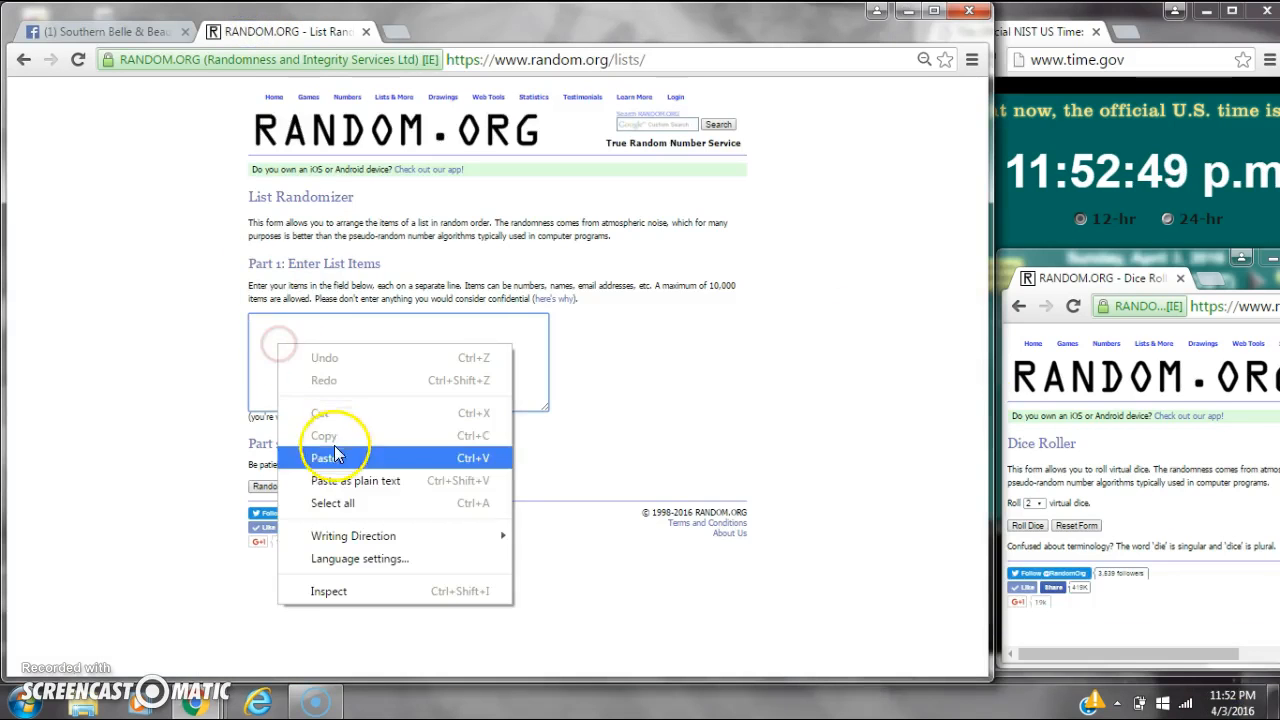
left_click(322, 456)
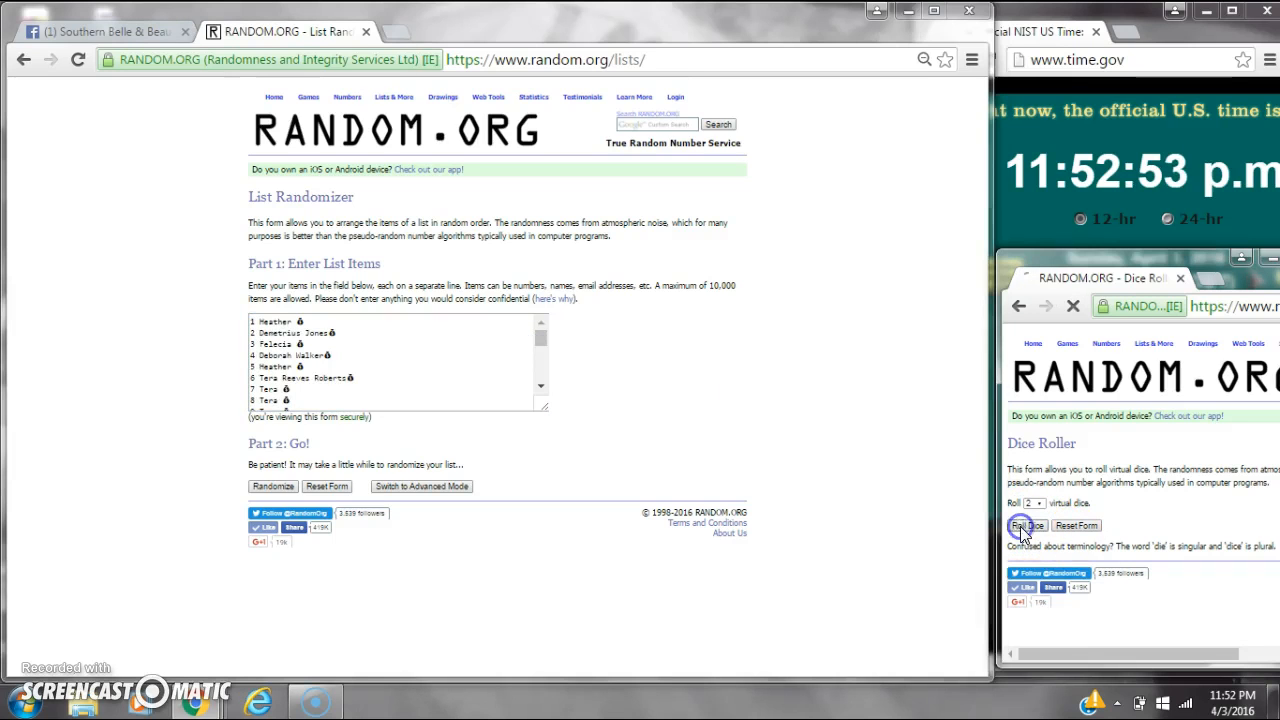
Roll the pair of virtual dice twice in the Dice Roller.
left_click(1028, 524)
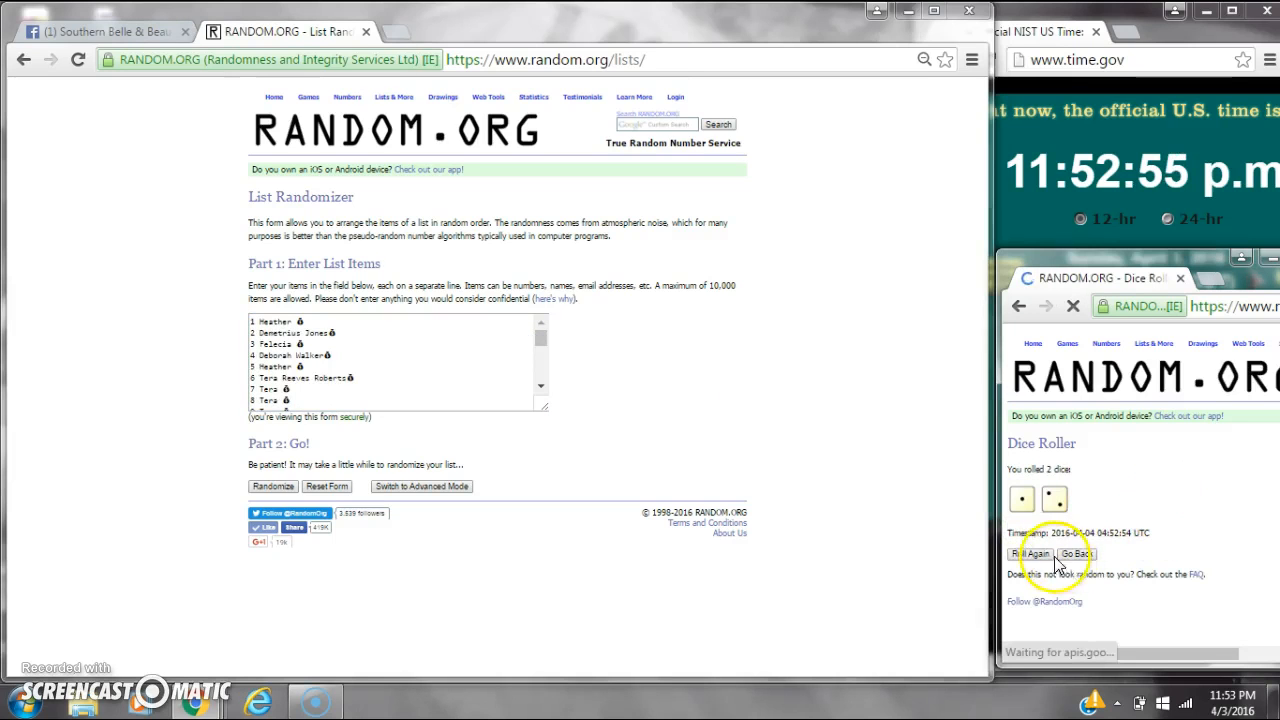
left_click(1028, 554)
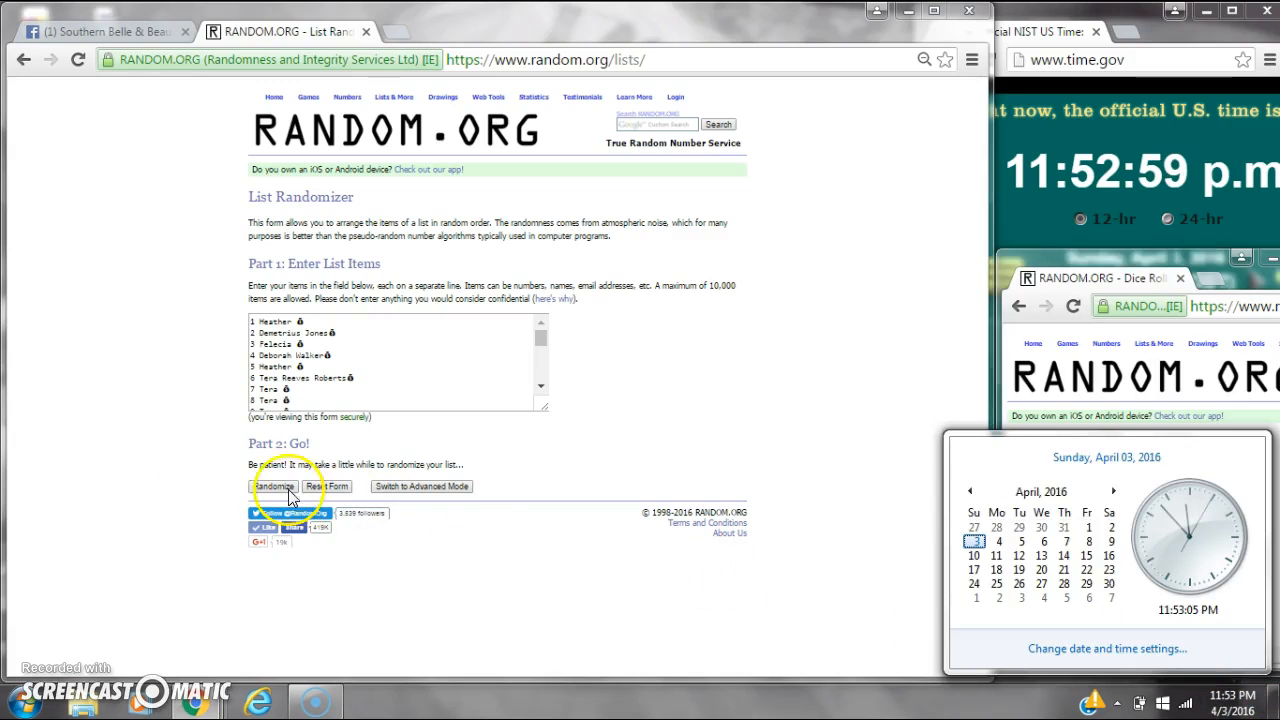
Randomize the 30-name list once and show the current date and time.
left_click(272, 486)
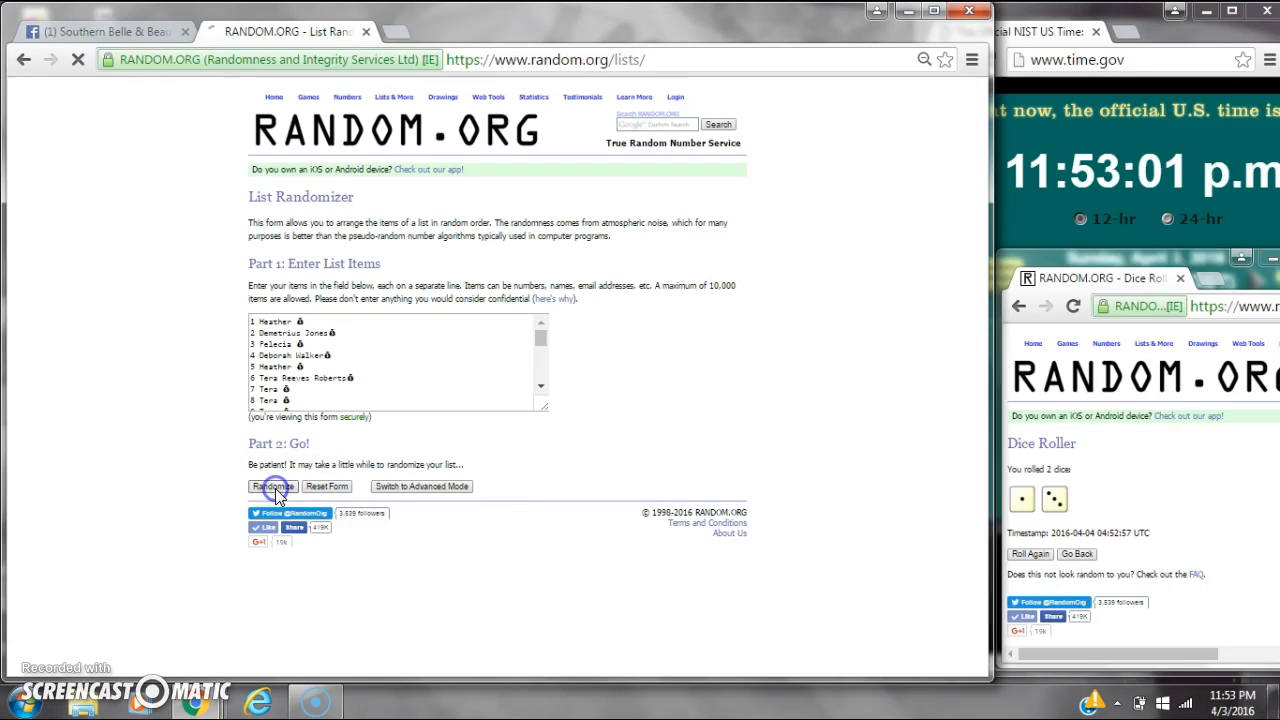
left_click(272, 486)
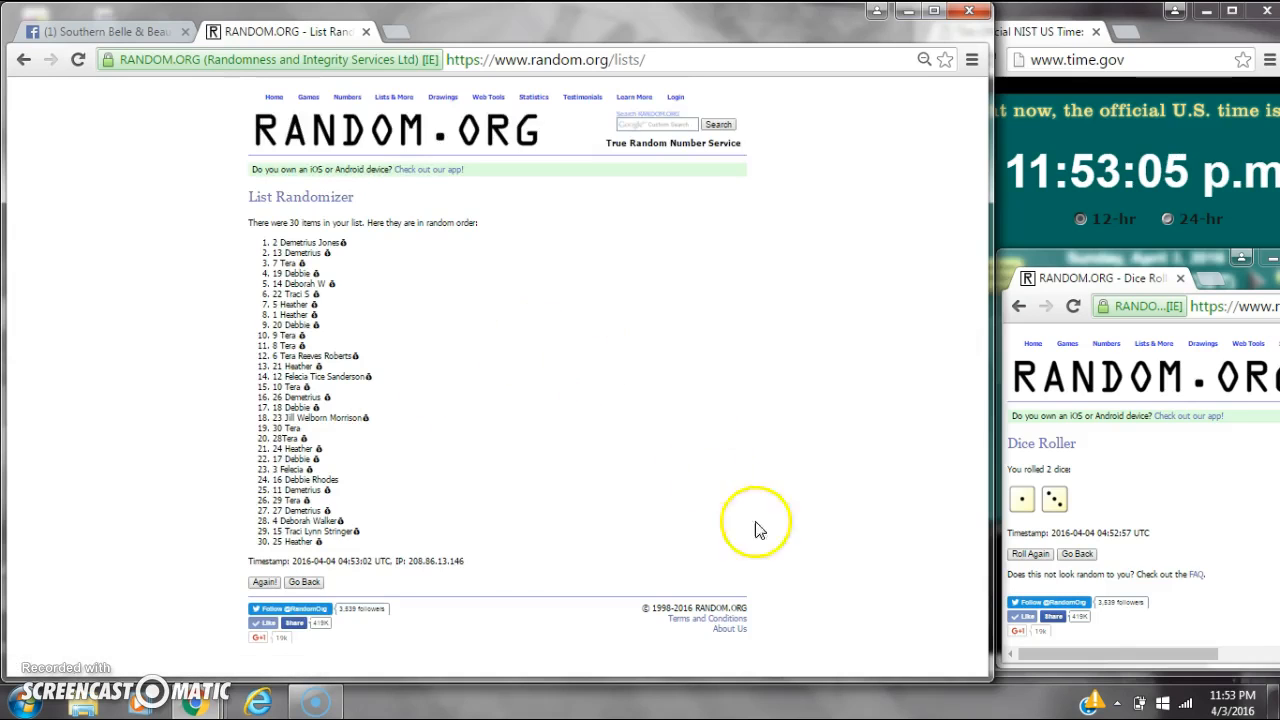
left_click(1240, 696)
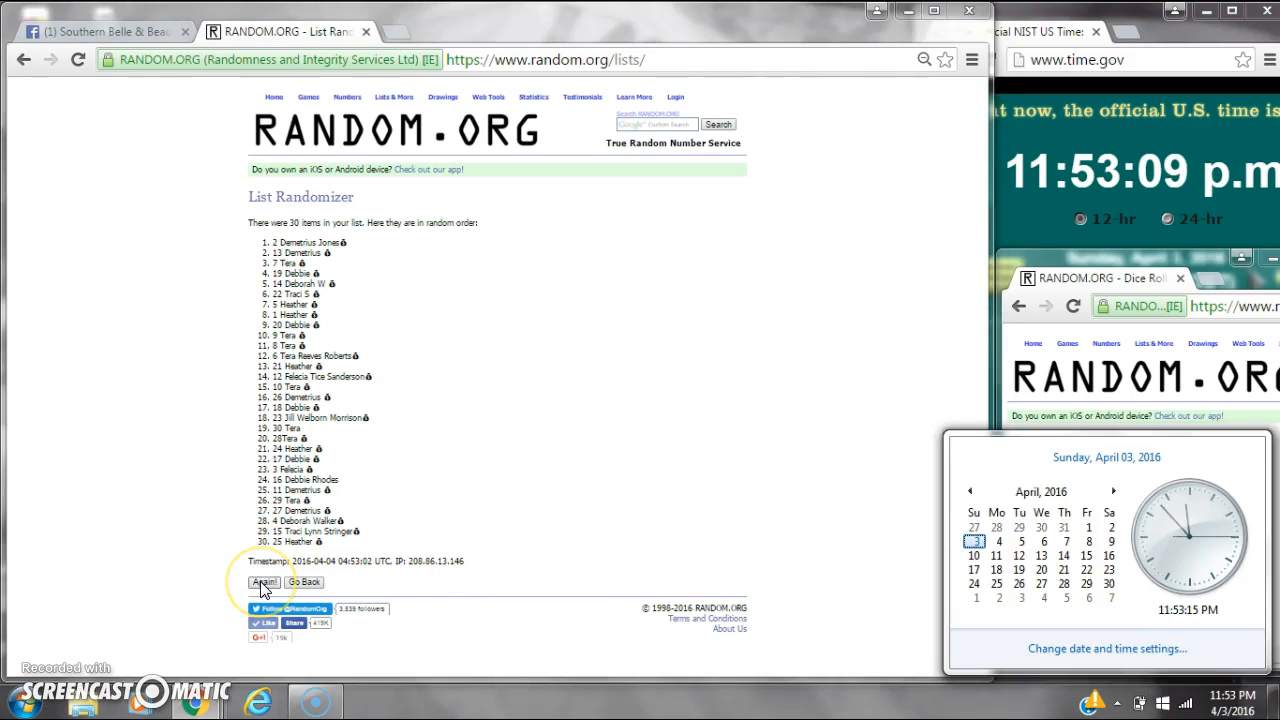
Randomize the list a second and third time.
left_click(264, 582)
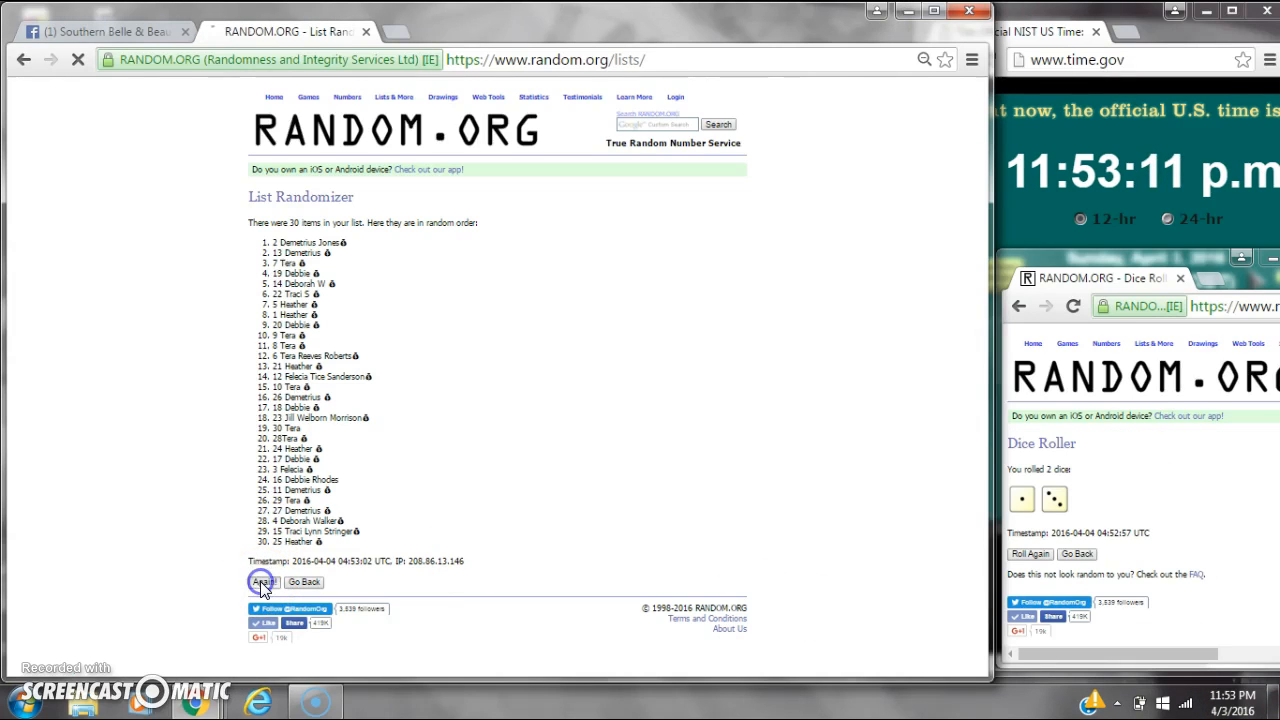
left_click(264, 582)
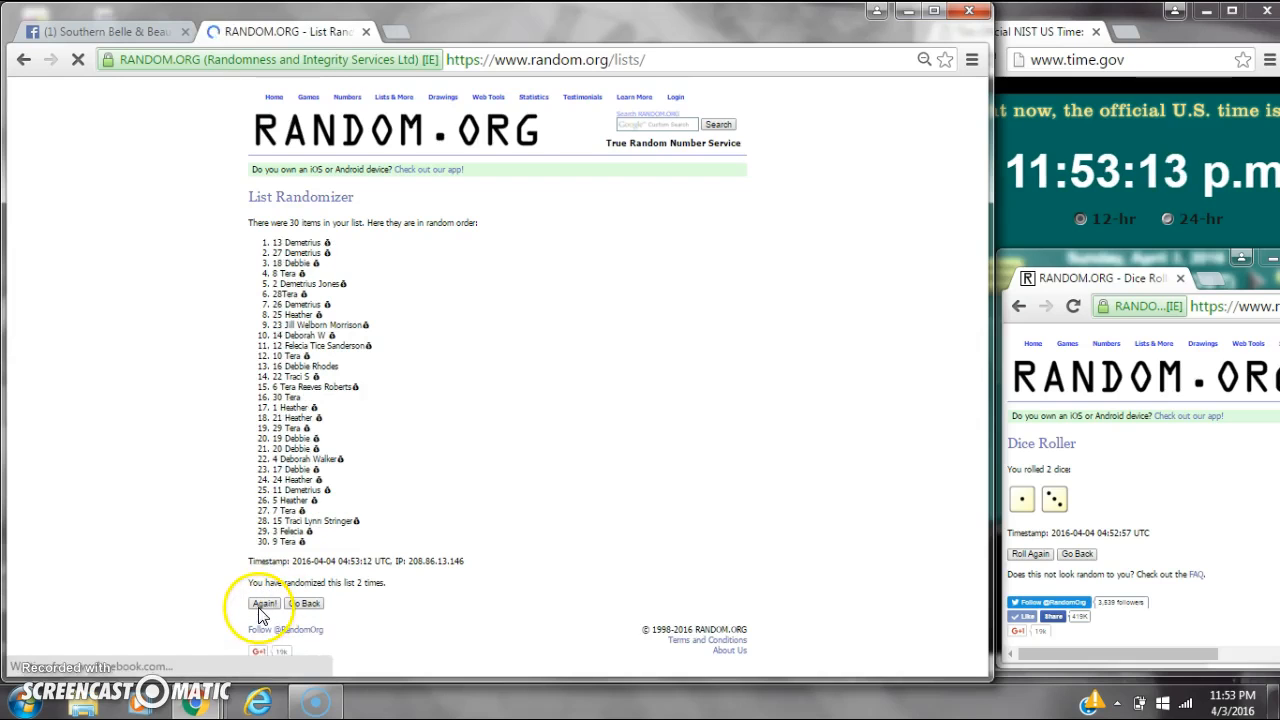
left_click(264, 604)
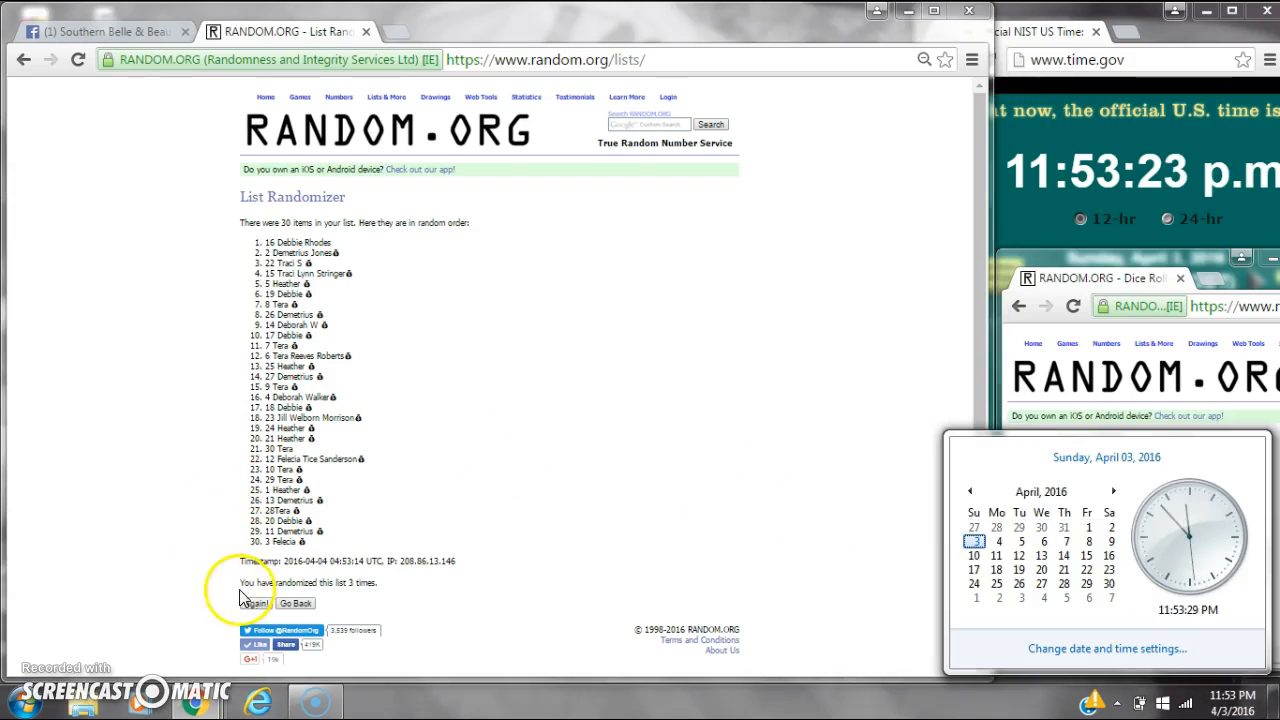
Randomize the list a fourth time, leaving spot 12 at the top as winner.
left_click(252, 604)
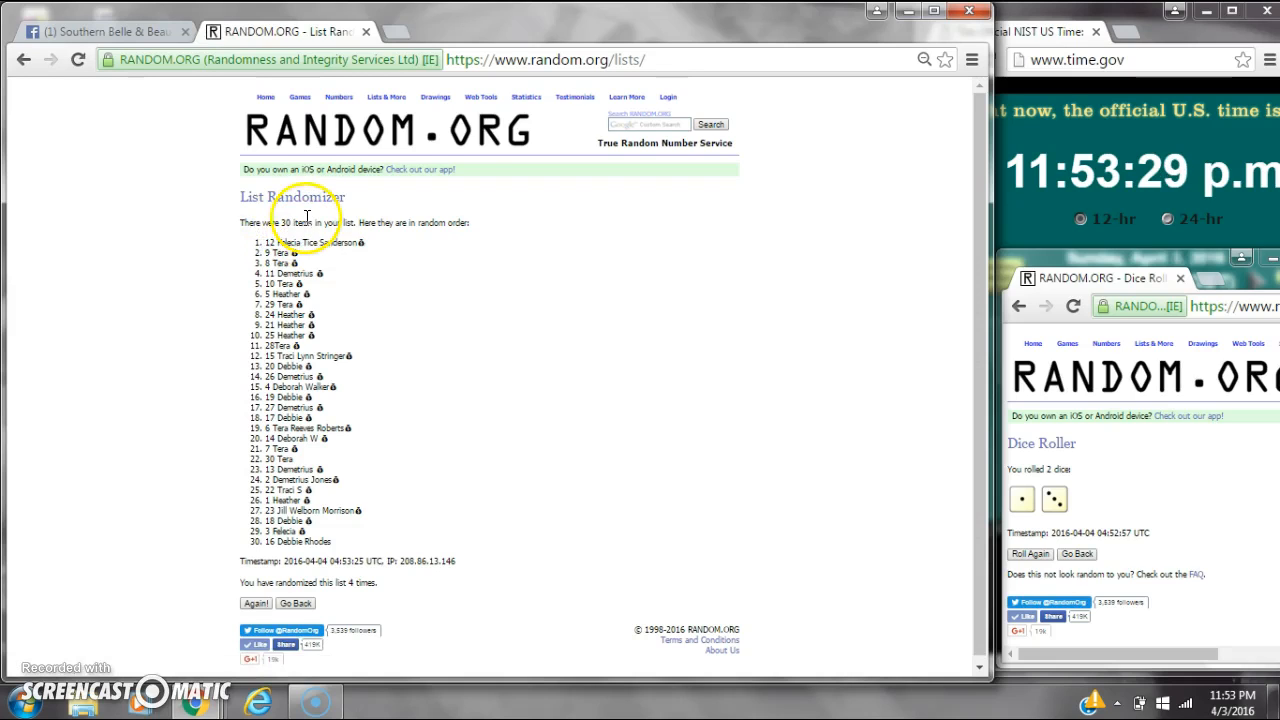
mouse_move(650, 576)
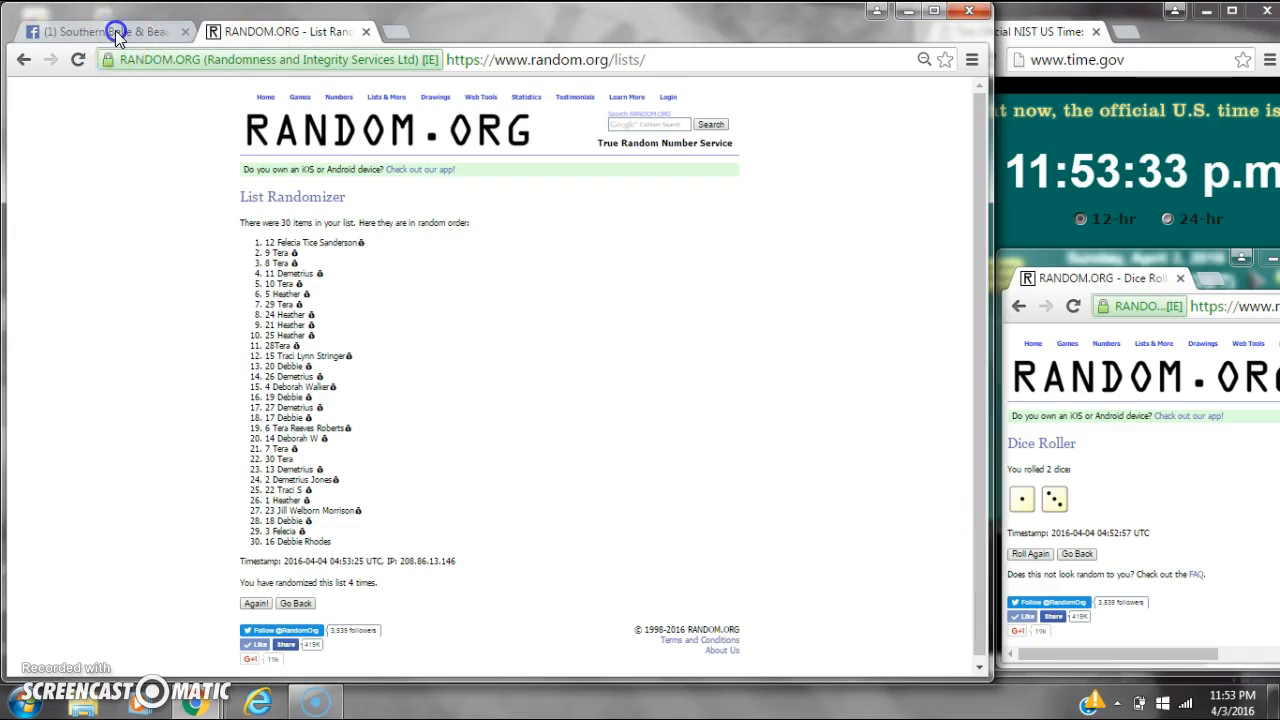
left_click(118, 32)
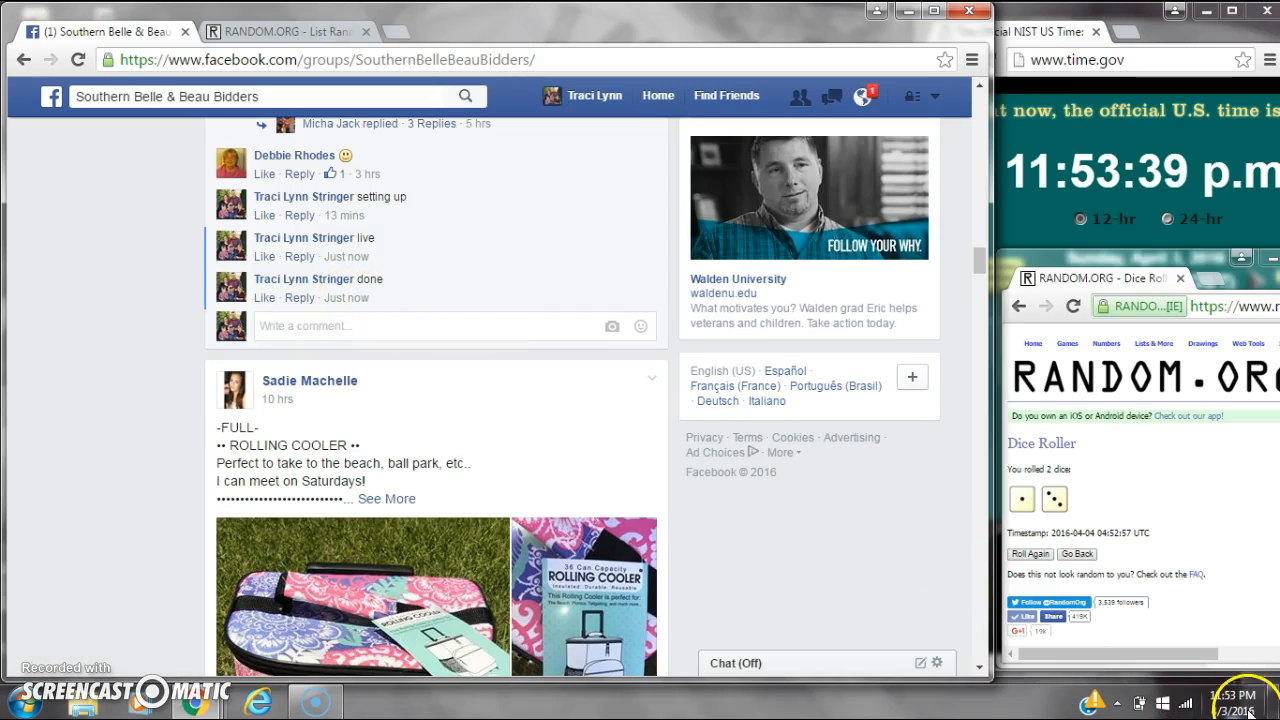
left_click(280, 32)
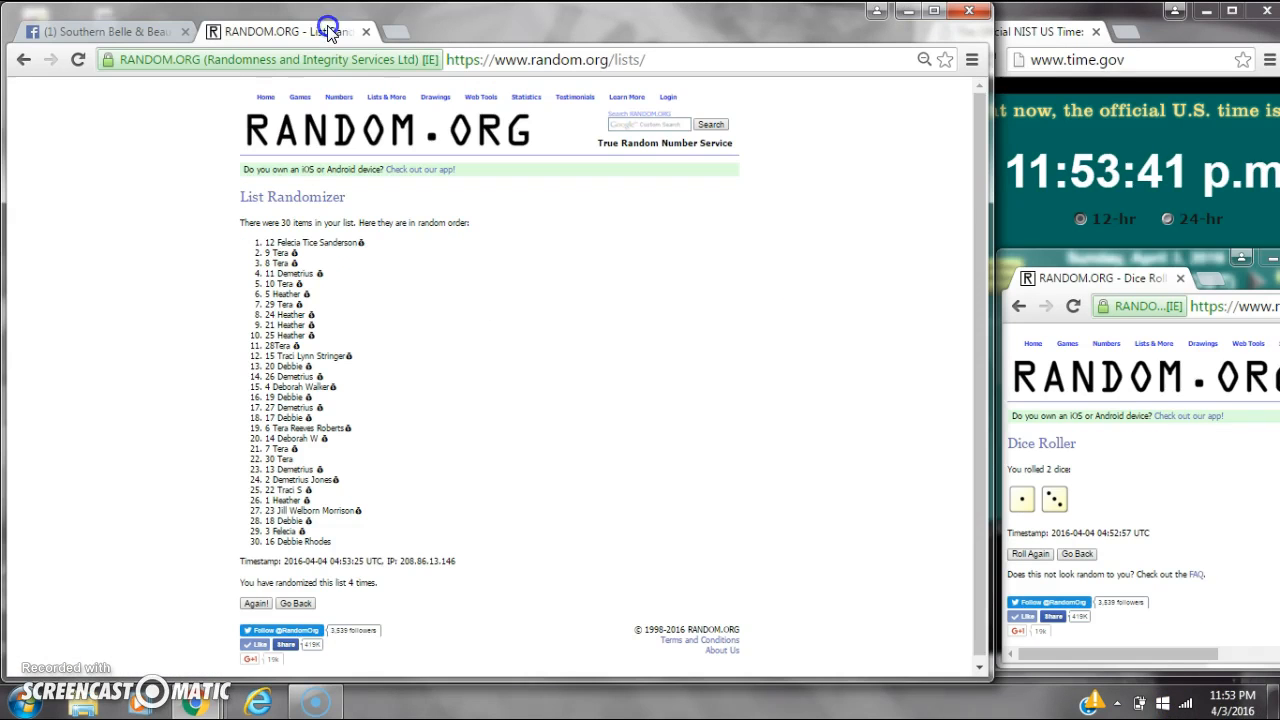